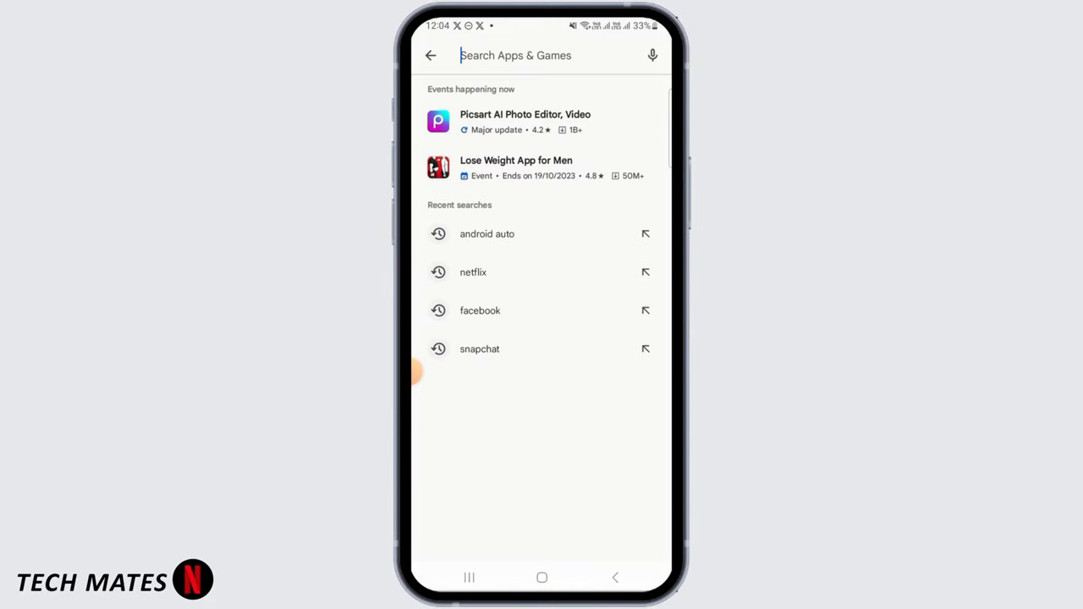
# Step: Rerun the recent 'android auto' search to load its results
pyautogui.click(488, 234)
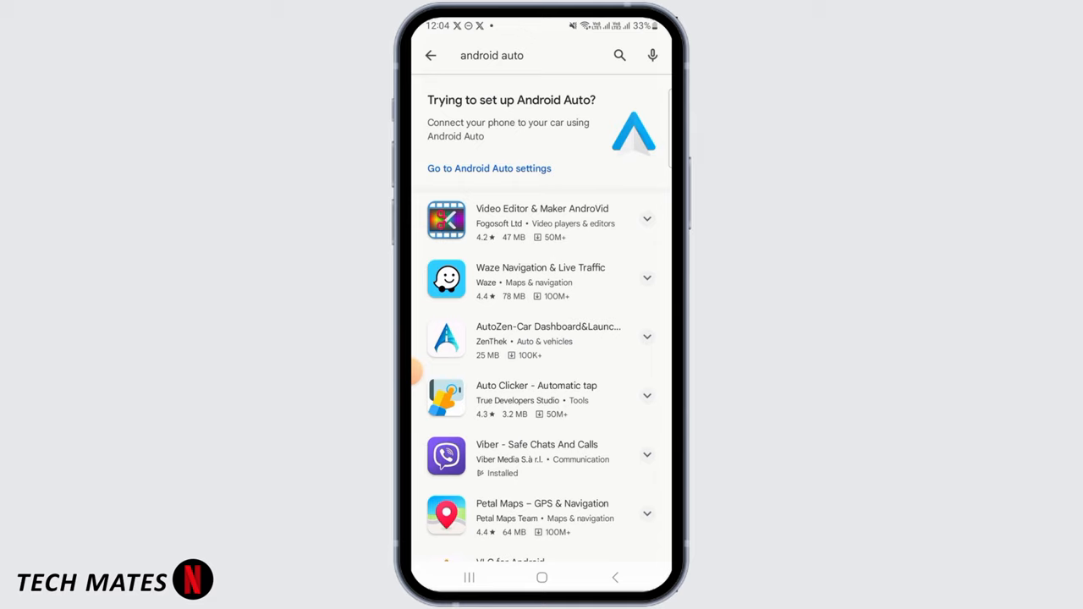
pyautogui.click(489, 169)
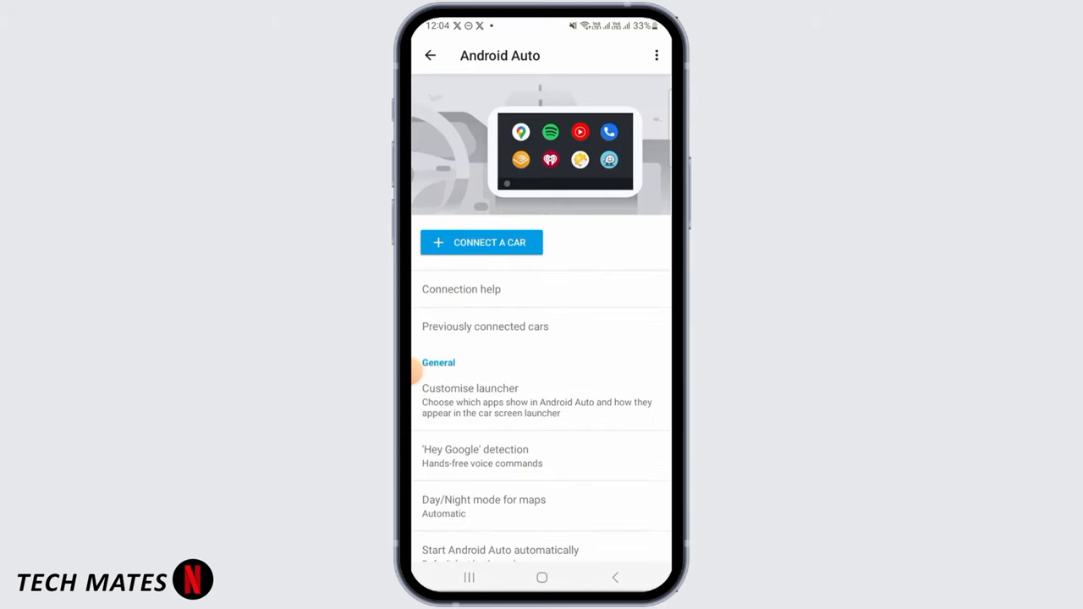
pyautogui.click(481, 242)
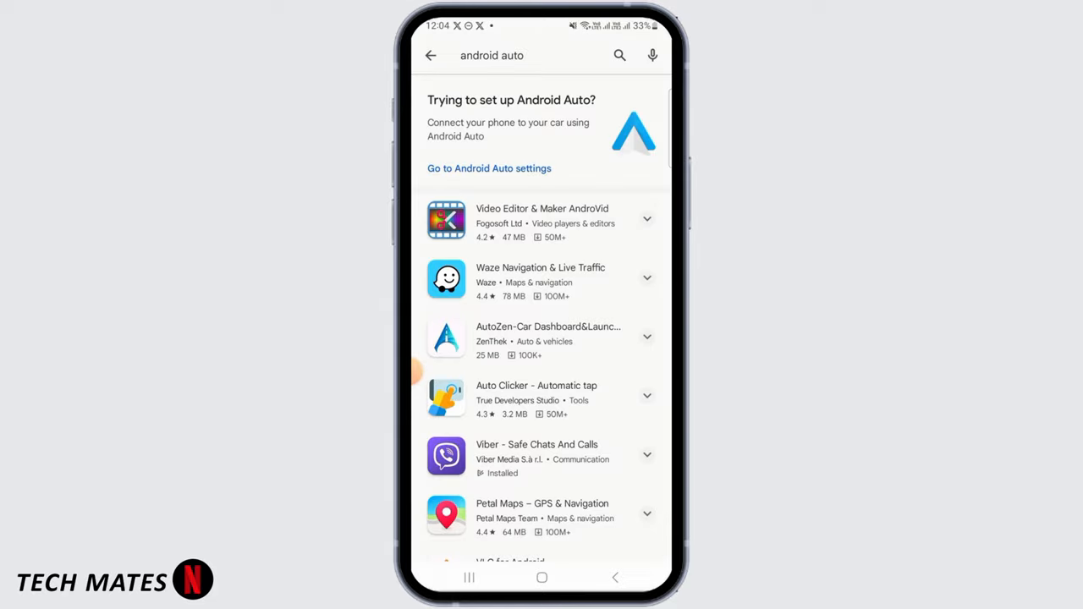
# Step: Look up 'netflix' from recent searches to confirm it is installed
pyautogui.click(533, 54)
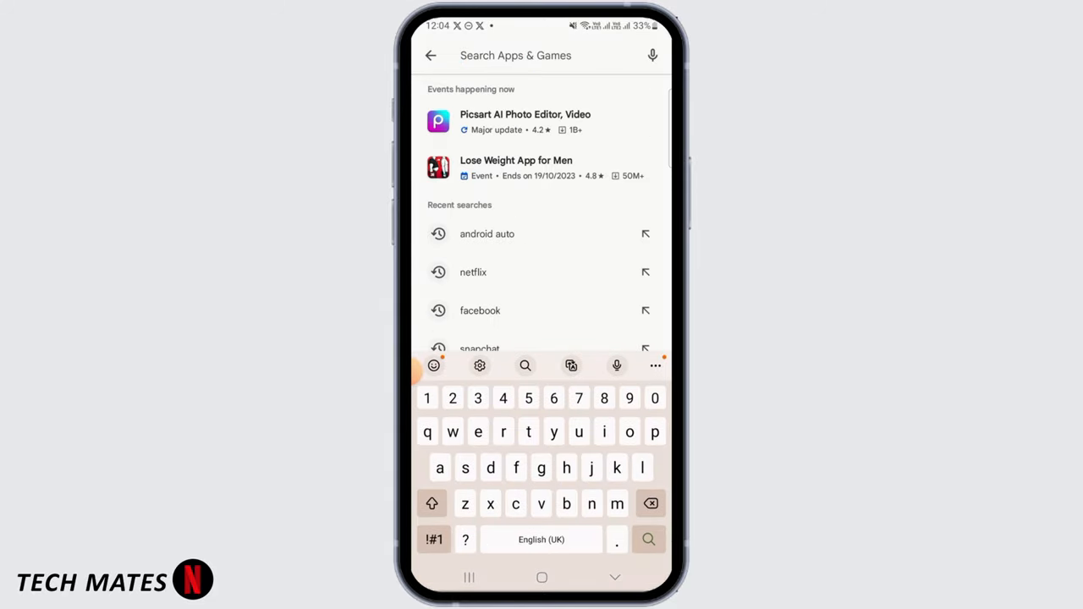
pyautogui.click(473, 271)
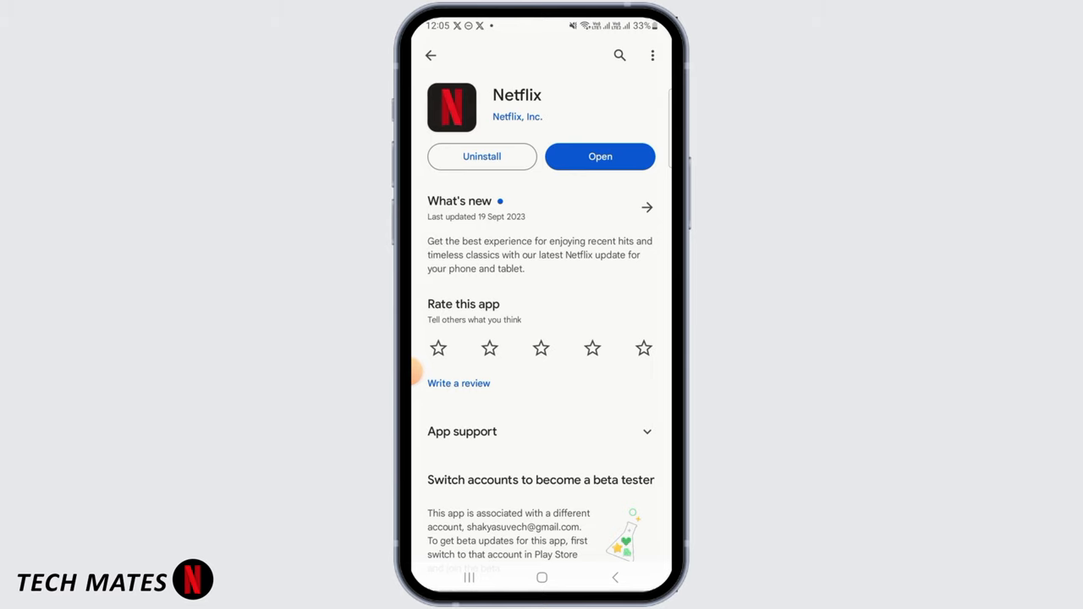
# Step: Return to Android Auto settings and scroll down toward Customise launcher
pyautogui.click(430, 54)
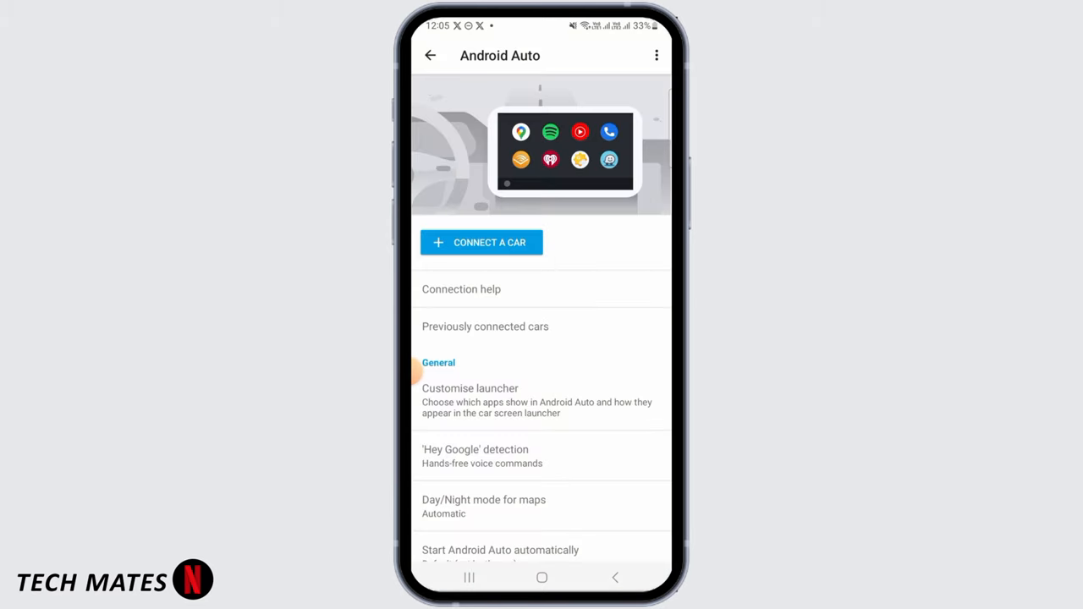
pyautogui.scroll(-3)
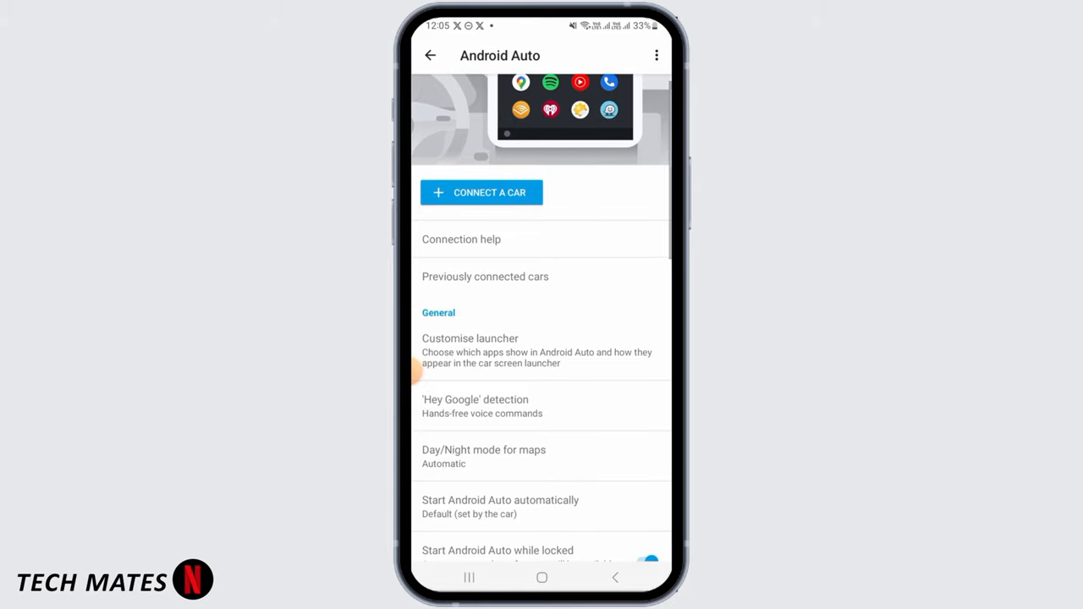